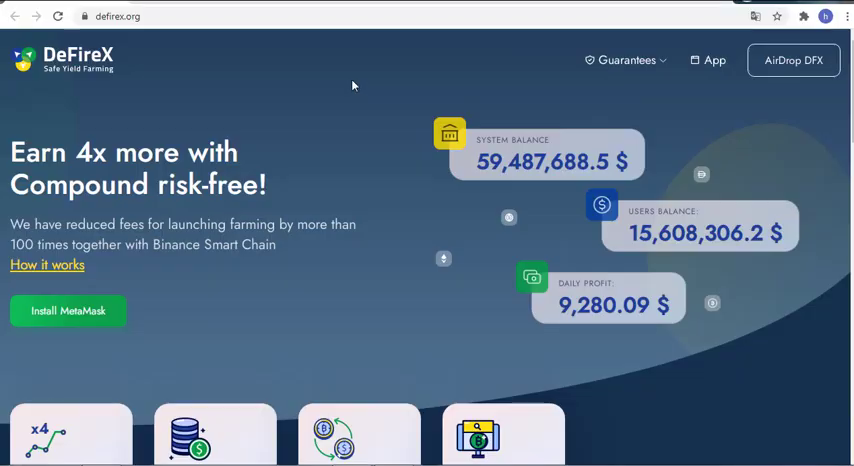
mouse_move(210, 68)
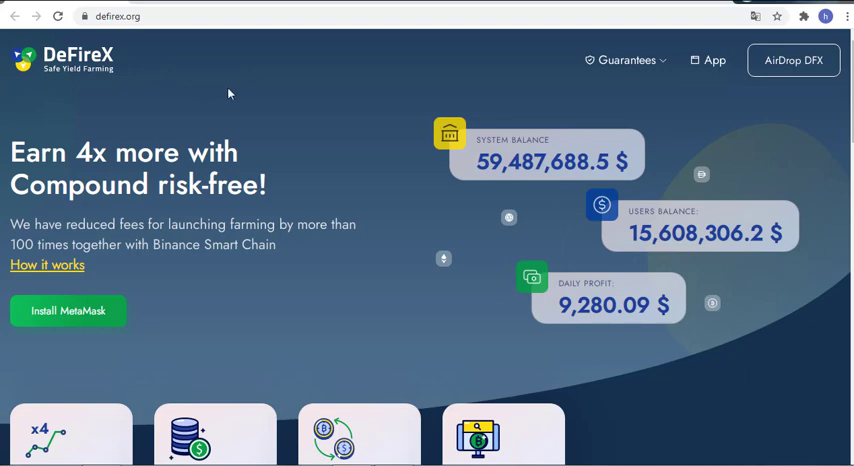
mouse_move(280, 112)
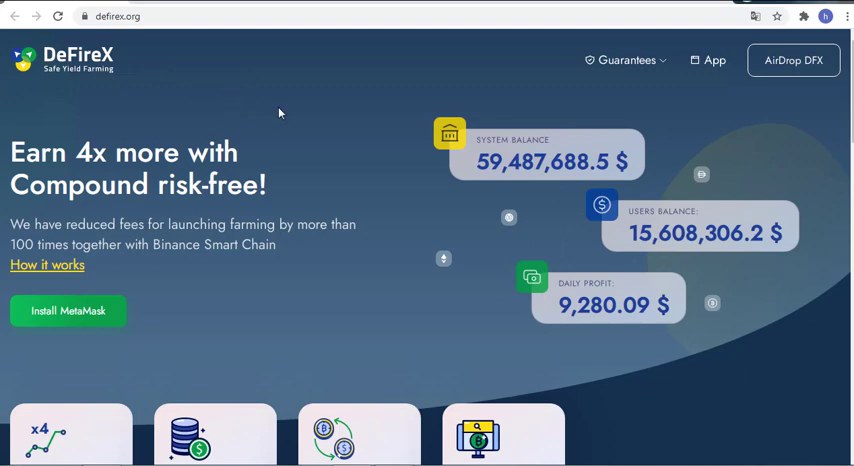
mouse_move(372, 252)
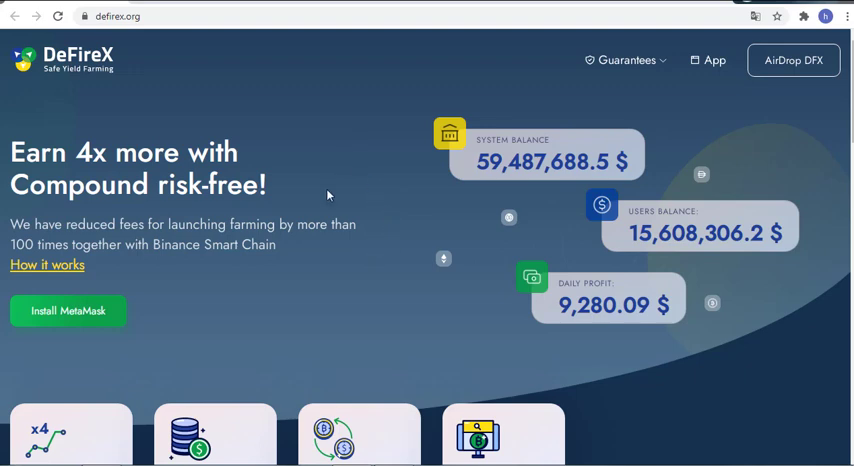
mouse_move(316, 102)
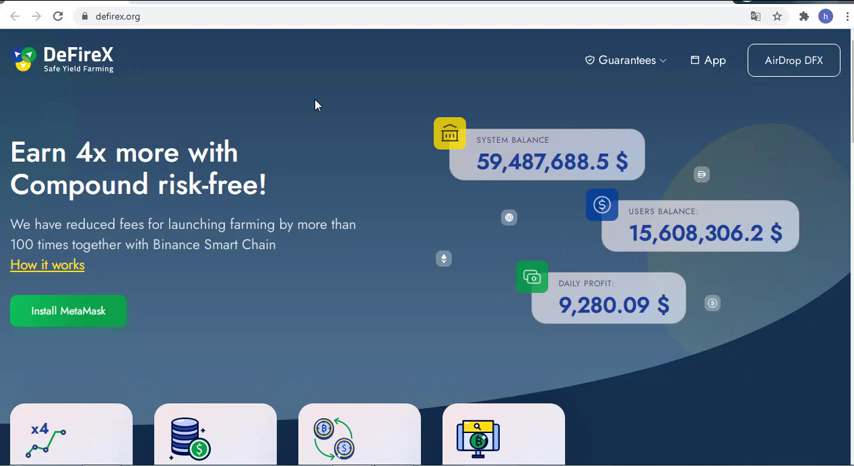
Scroll the landing page to the pools section listing DAI, ETH, WBTC and the DFX allocation pool.
scroll("down", 3)
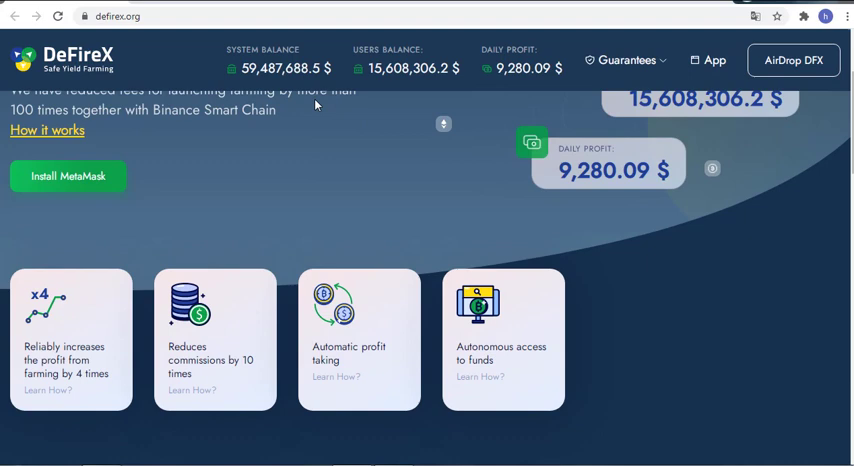
scroll("down", 3)
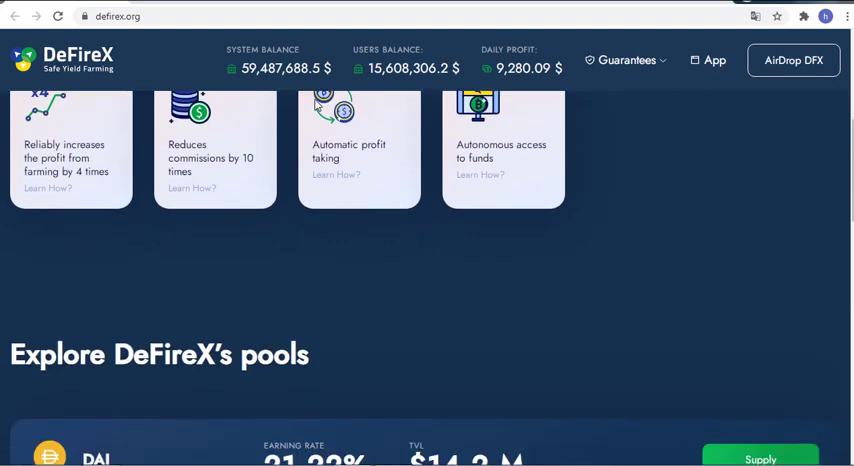
scroll("down", 3)
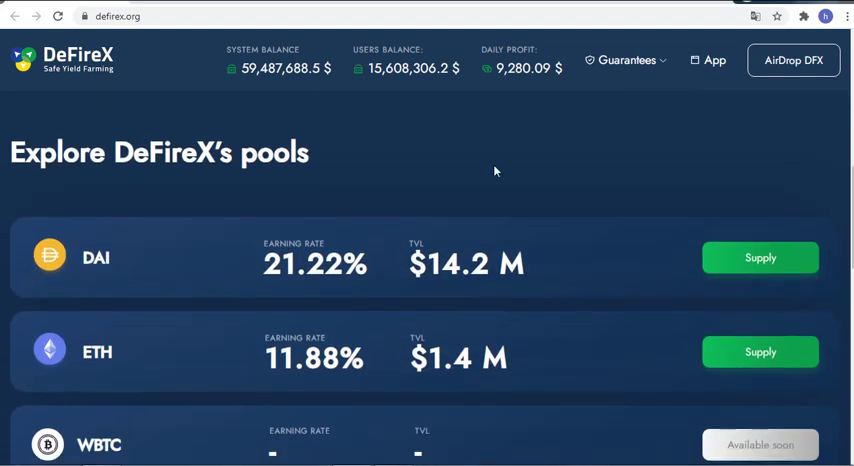
scroll("up", 3)
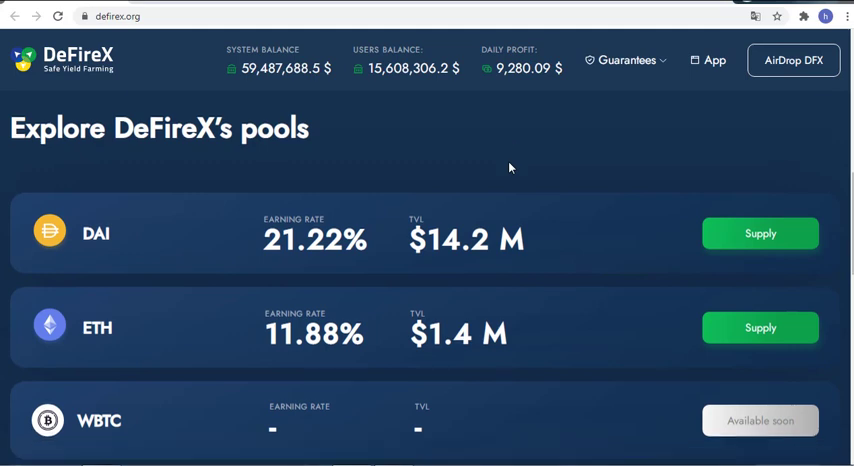
scroll("down", 3)
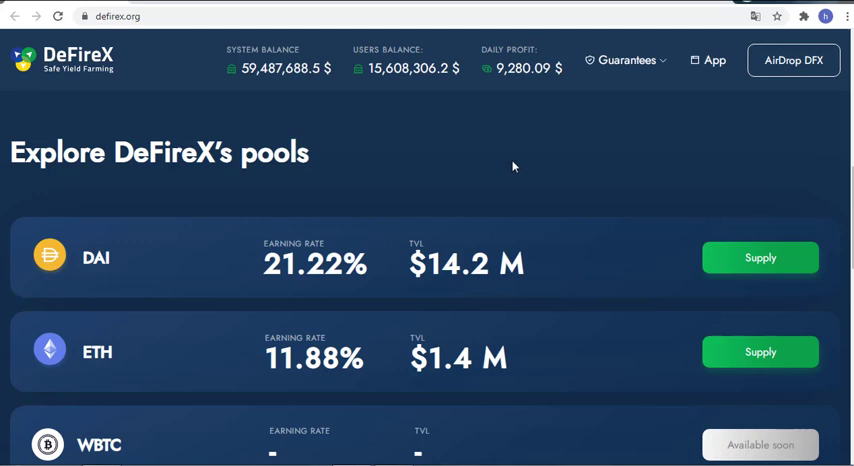
scroll("down", 3)
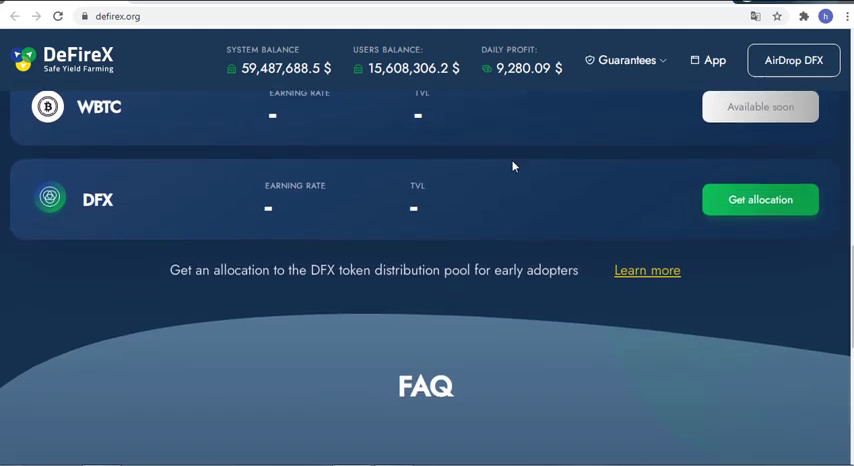
Scroll through the FAQ answers on reduced commissions and smart contract audit down to the footer.
scroll("down", 3)
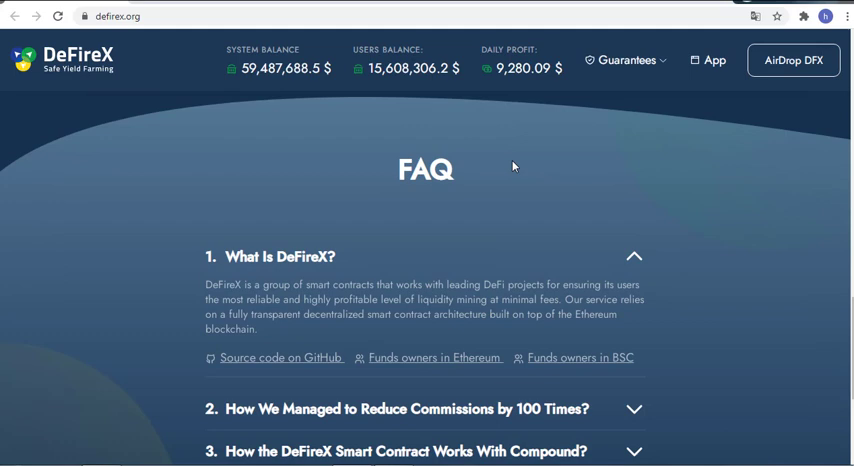
scroll("down", 3)
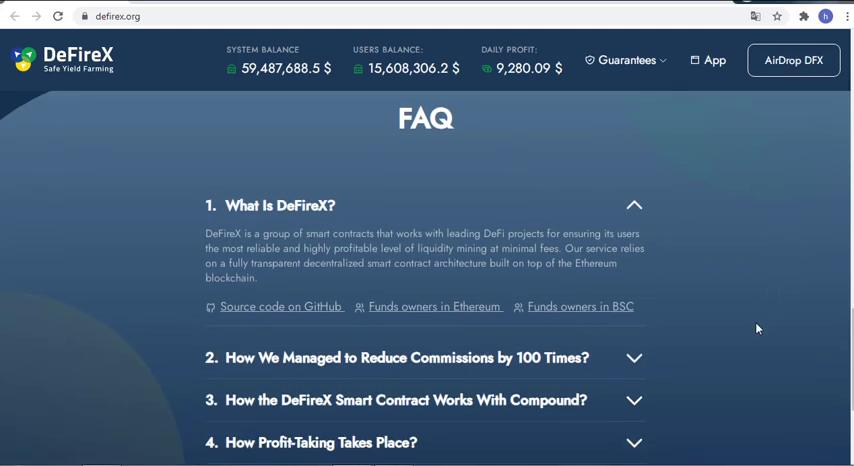
mouse_move(698, 312)
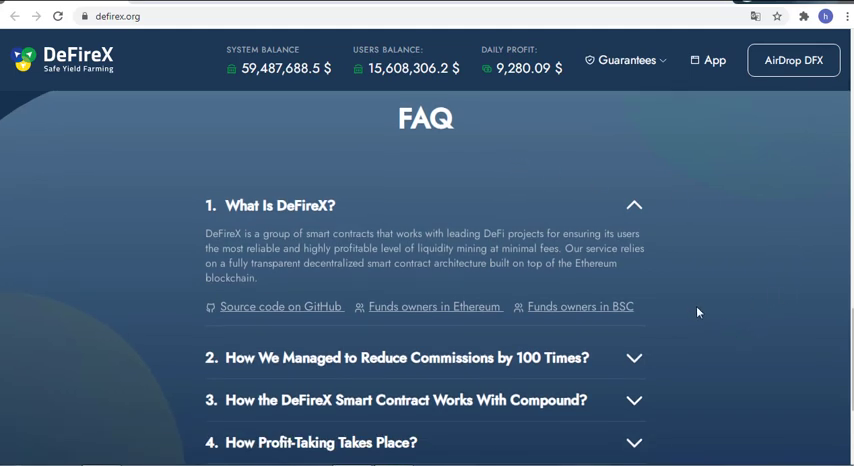
scroll("down", 3)
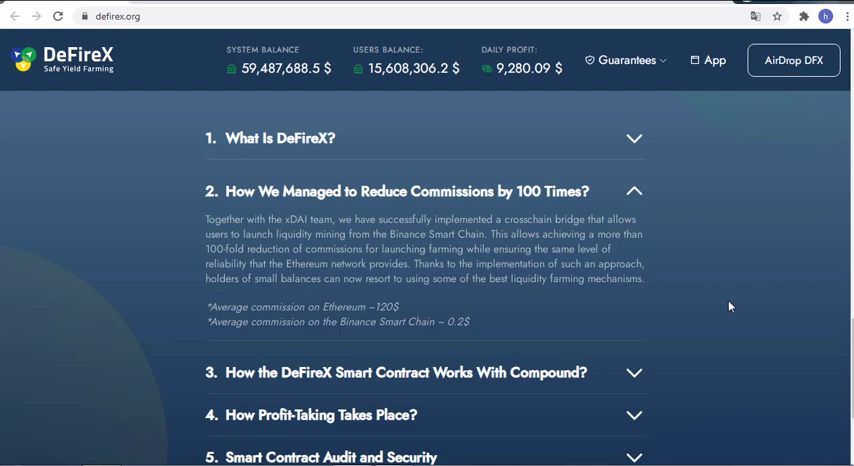
scroll("down", 3)
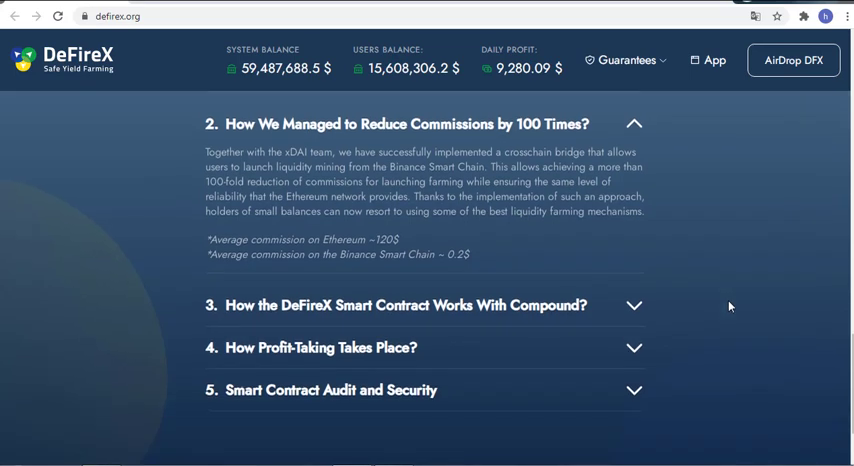
mouse_move(716, 316)
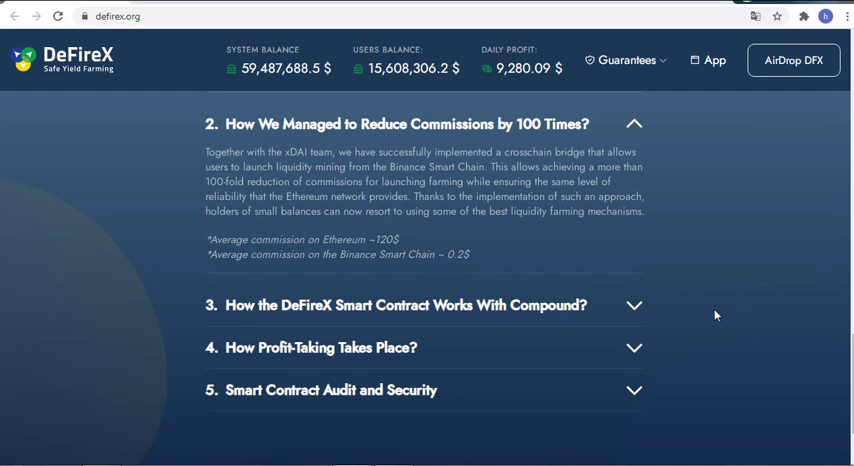
mouse_move(712, 310)
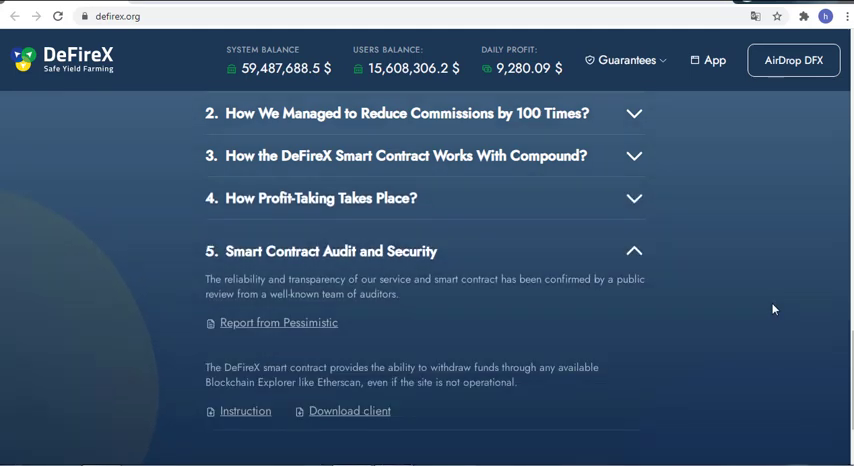
scroll("down", 3)
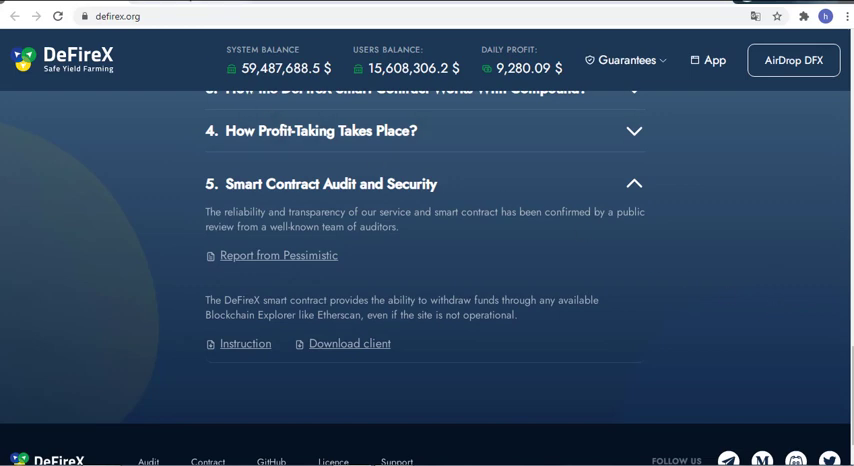
Open the Pessimistic security audit PDF and read its contents and abstract.
left_click(278, 254)
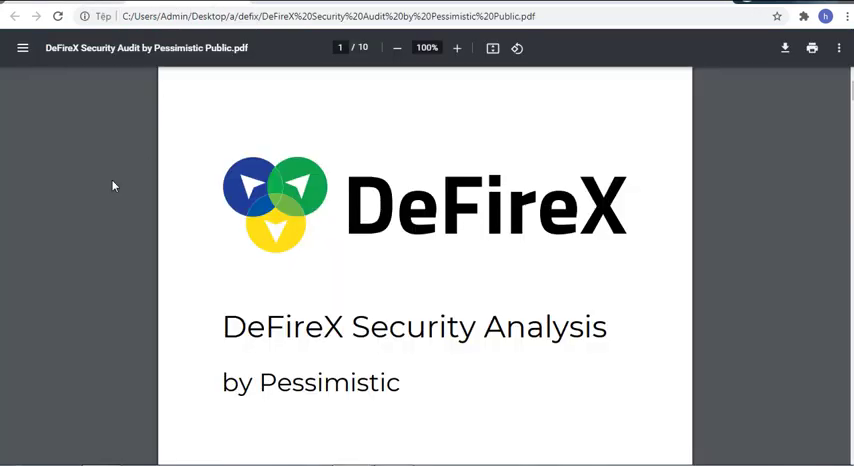
scroll("down", 3)
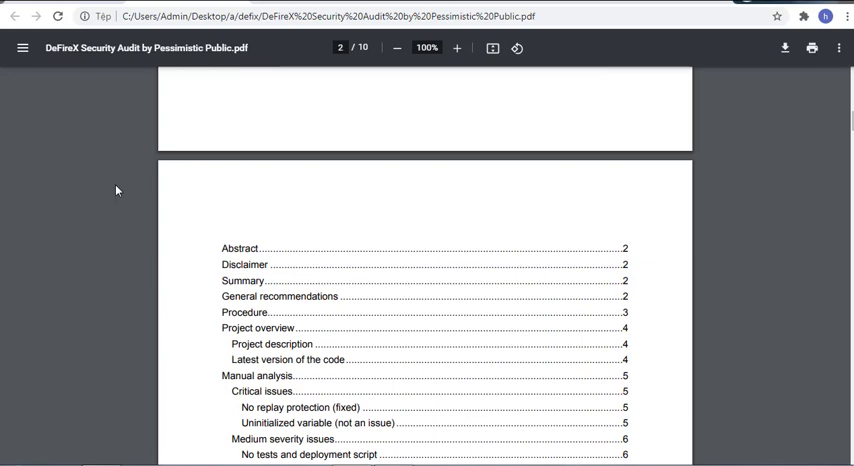
scroll("down", 3)
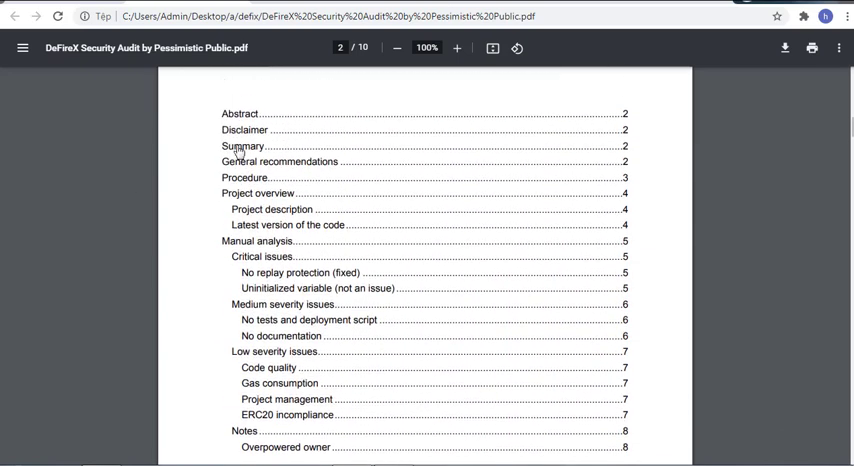
mouse_move(308, 260)
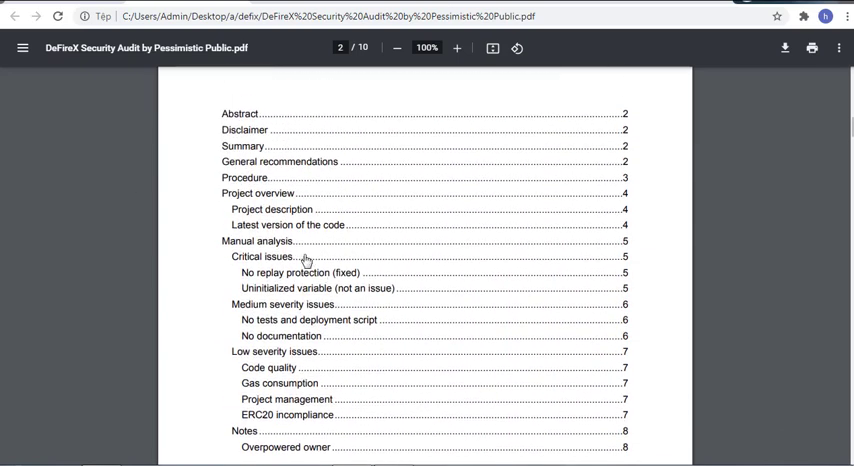
mouse_move(192, 252)
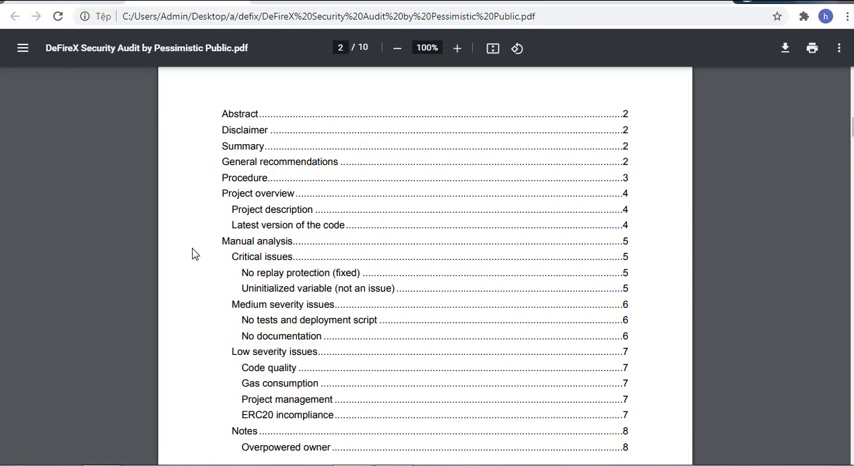
scroll("down", 3)
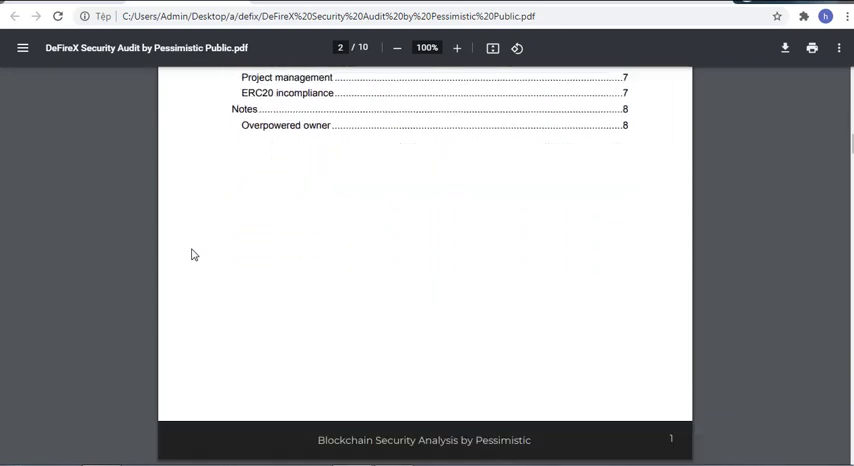
Continue through the audit summary to the Procedure section on page 4.
scroll("down", 3)
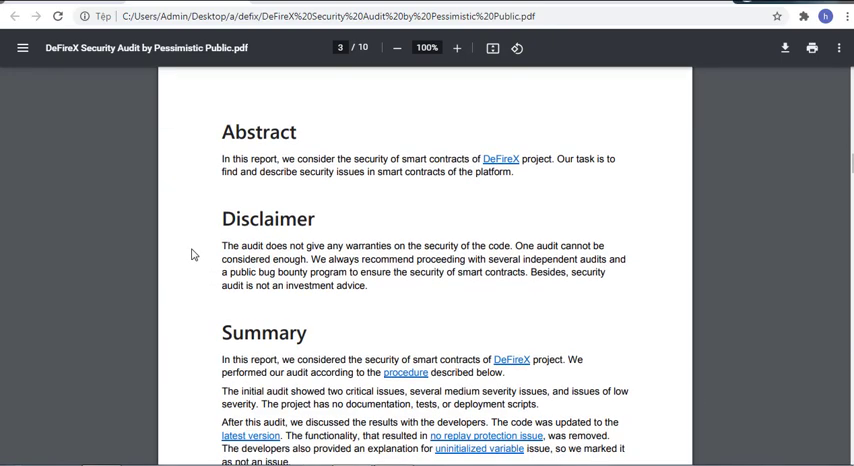
scroll("down", 3)
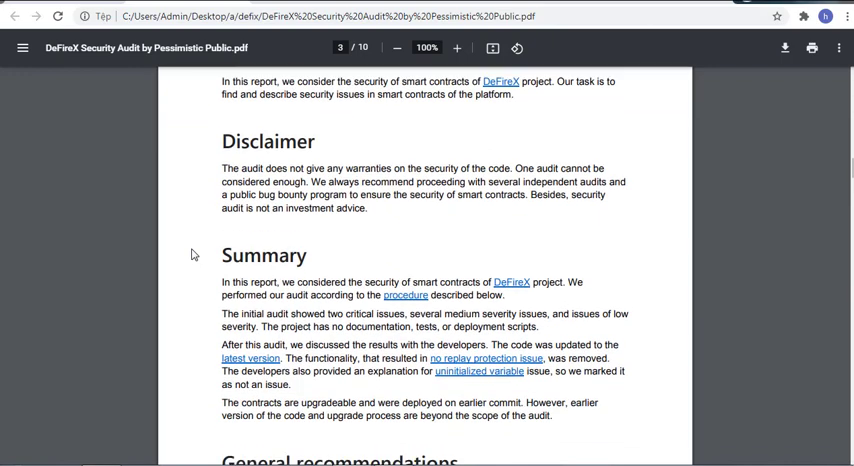
scroll("down", 3)
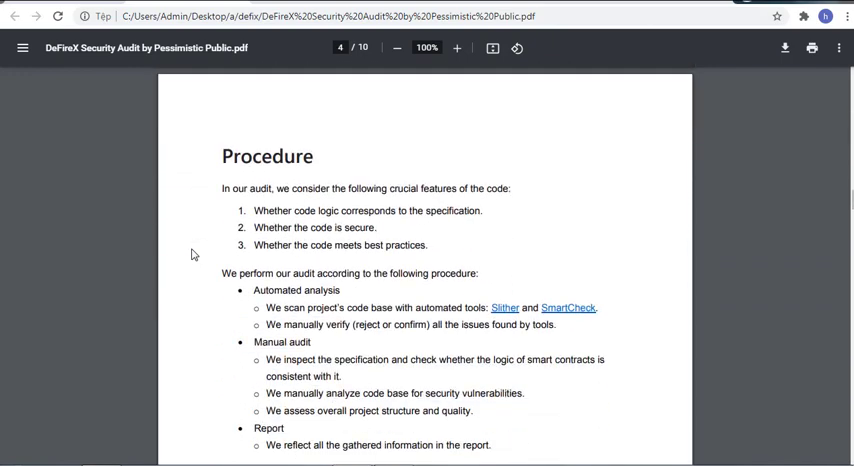
scroll("up", 3)
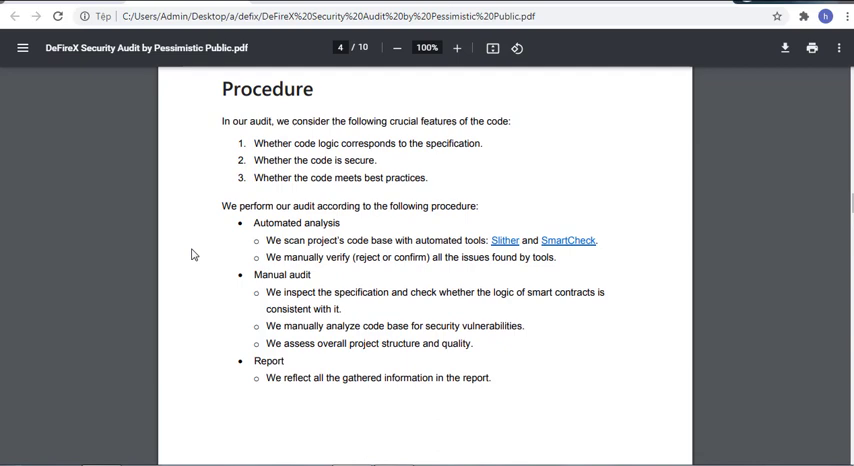
Read the audit's project overview, manual analysis and critical issues pages.
scroll("down", 3)
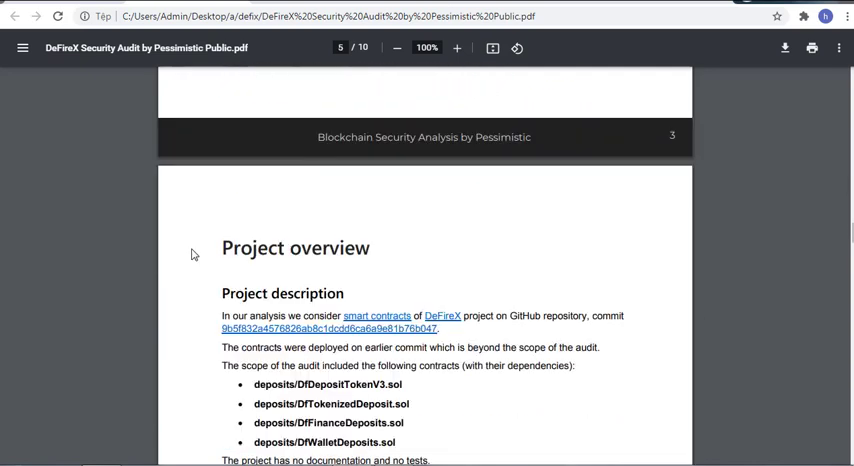
scroll("down", 3)
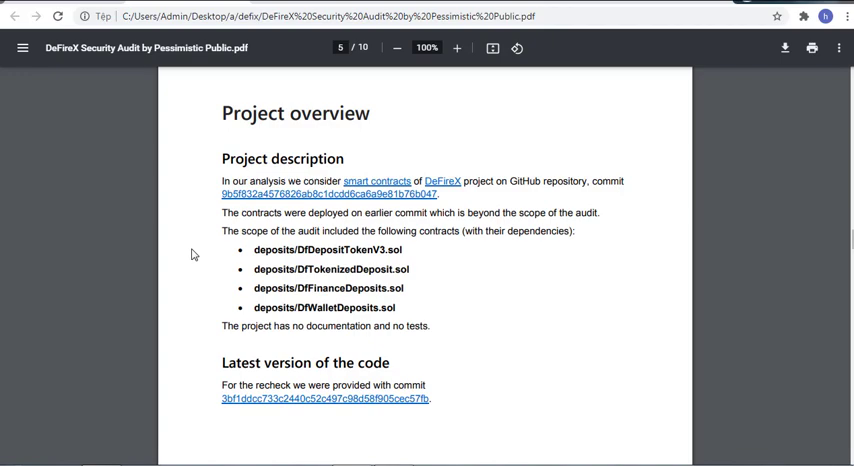
scroll("down", 3)
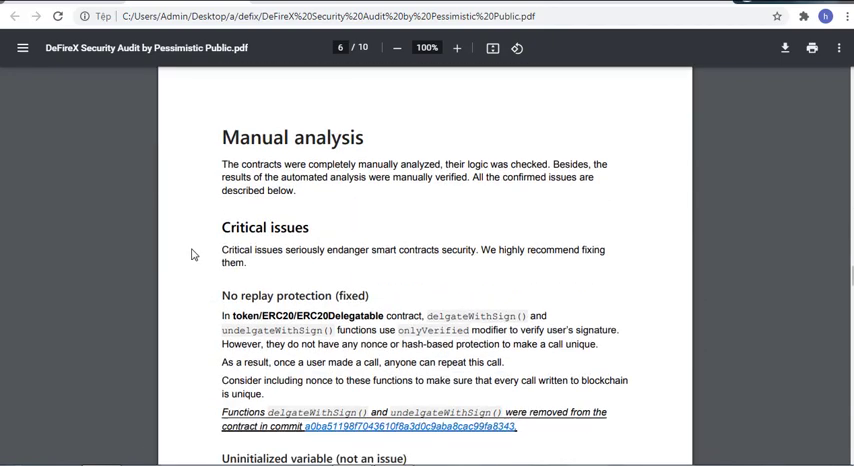
scroll("down", 3)
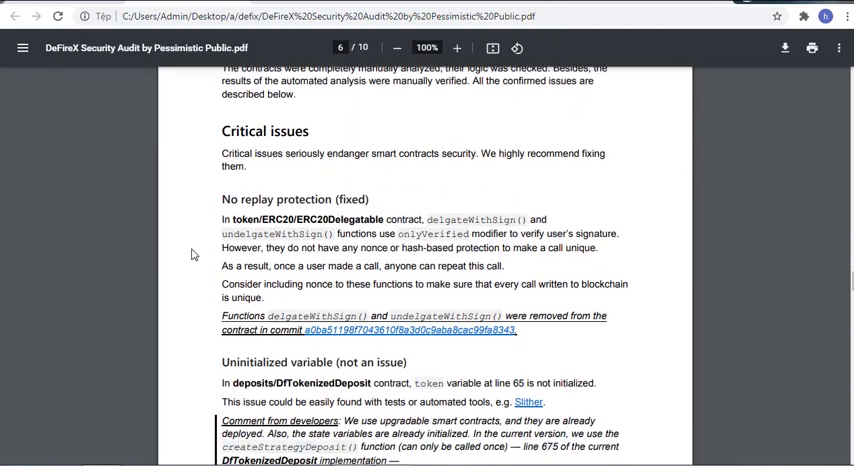
scroll("down", 3)
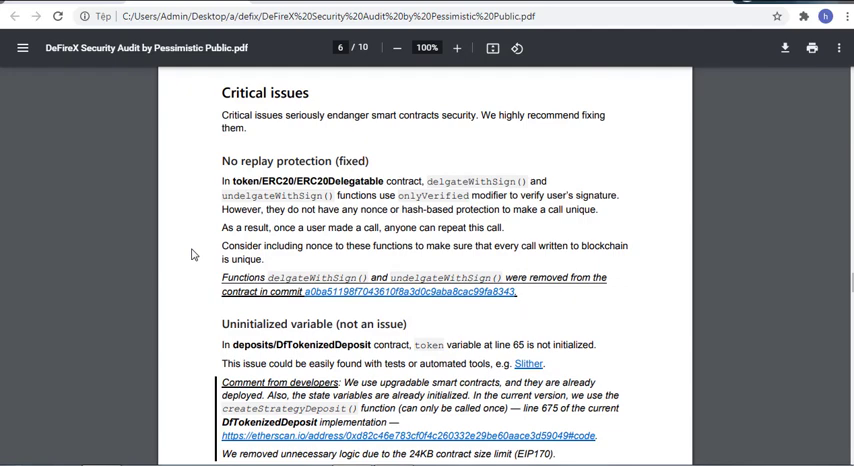
scroll("up", 3)
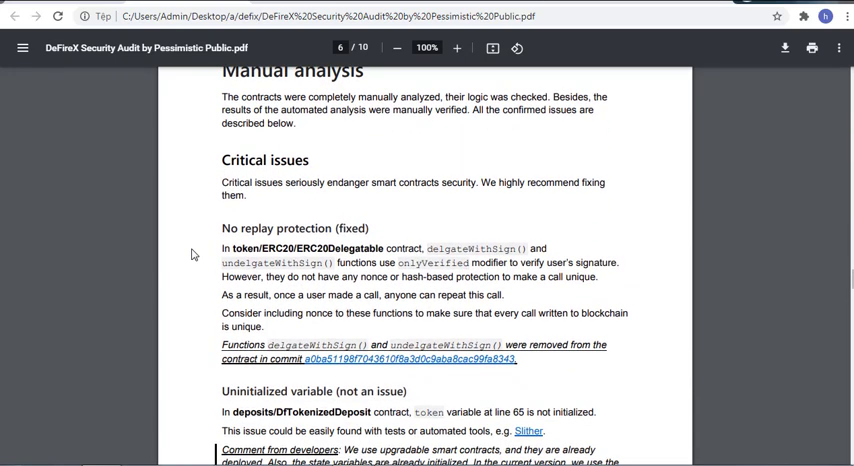
scroll("down", 3)
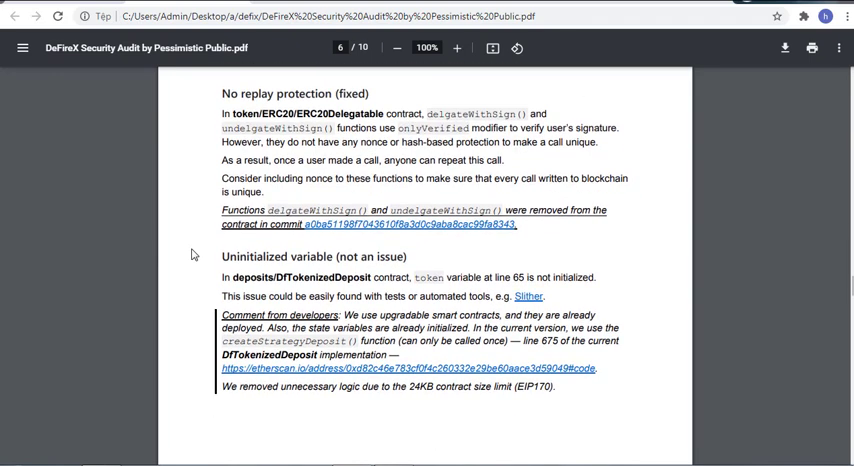
Read the medium and low severity issues and the notes on the overpowered owner.
scroll("down", 3)
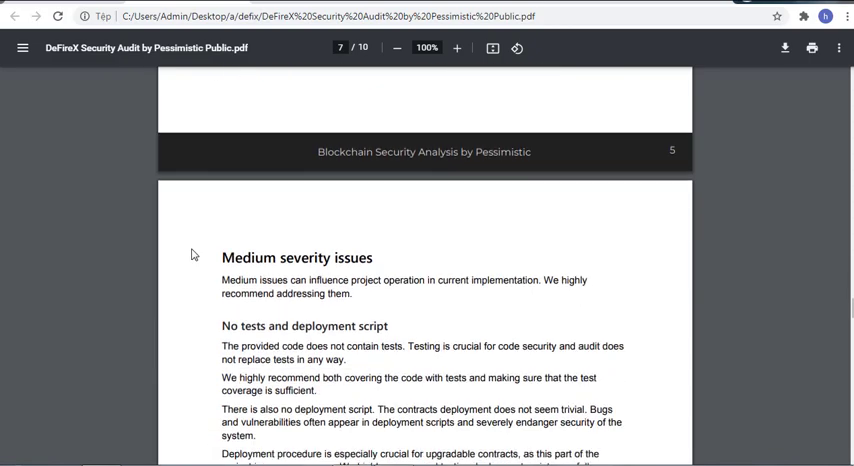
scroll("down", 3)
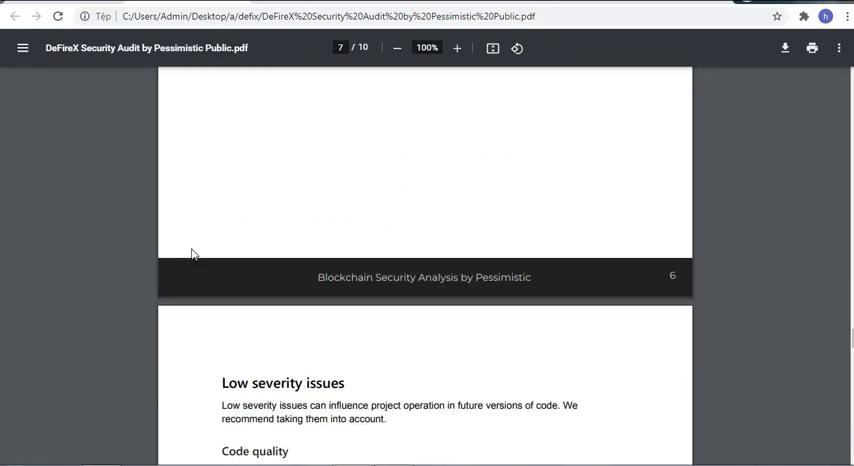
scroll("down", 3)
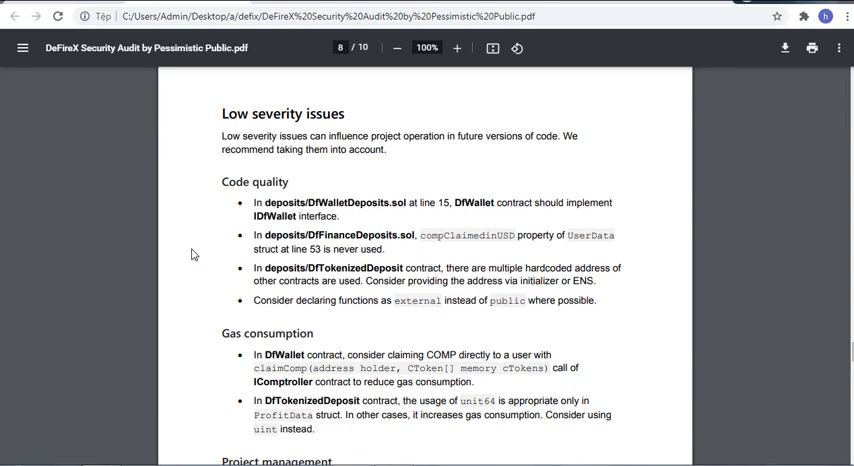
scroll("down", 3)
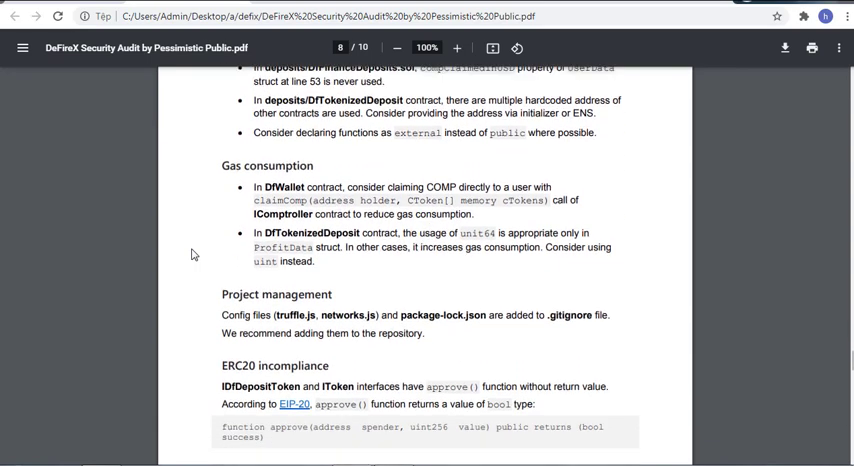
scroll("down", 3)
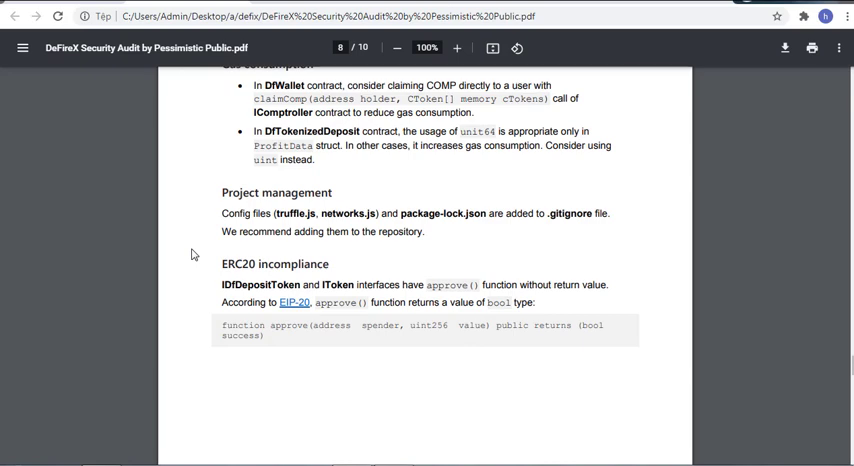
scroll("down", 3)
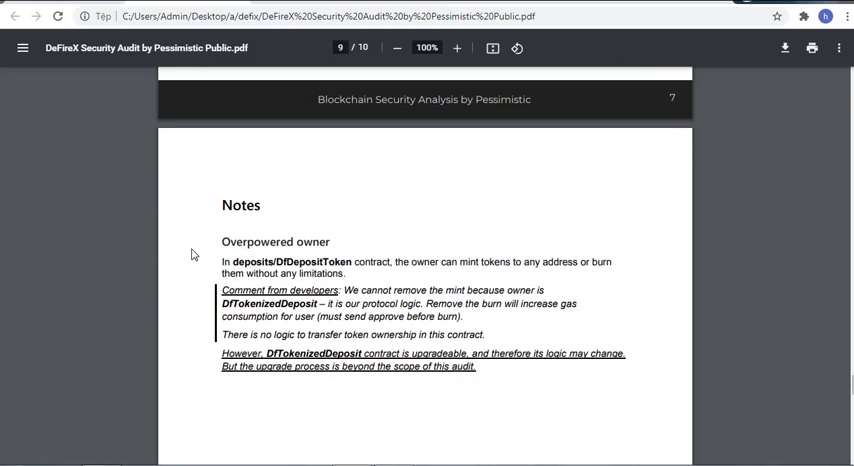
scroll("down", 3)
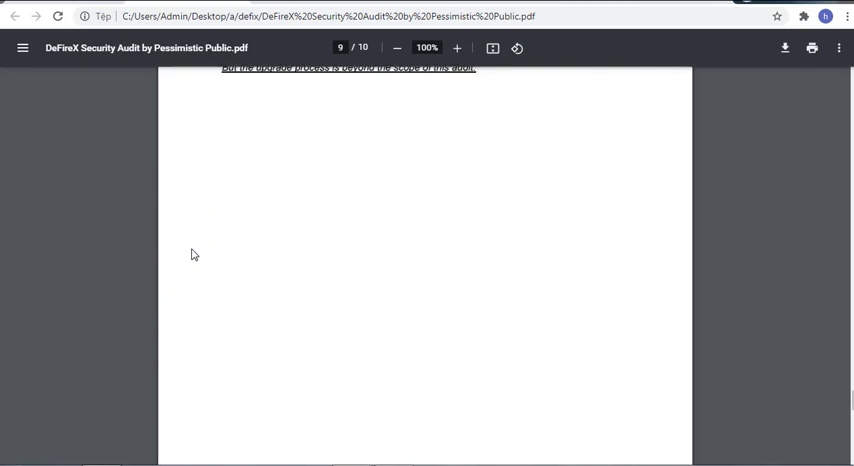
scroll("down", 3)
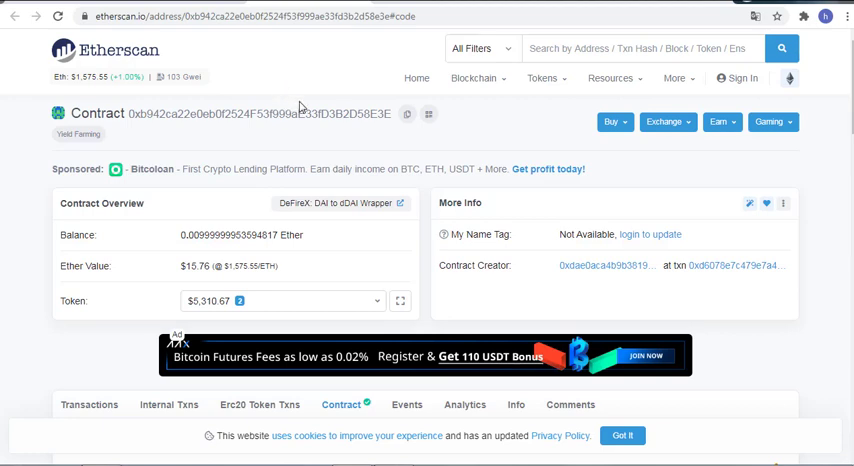
mouse_move(64, 332)
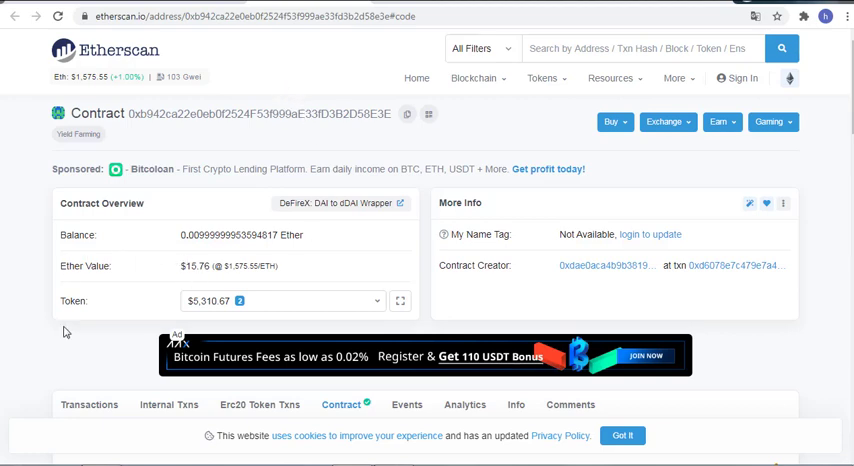
mouse_move(270, 70)
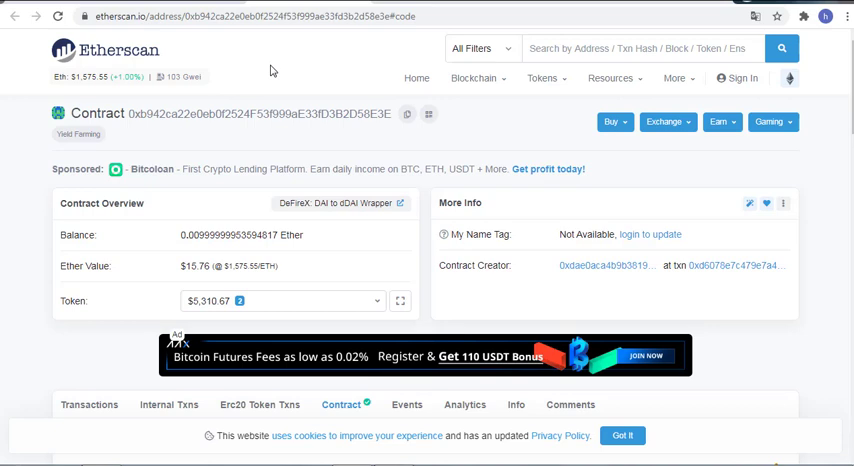
mouse_move(2, 248)
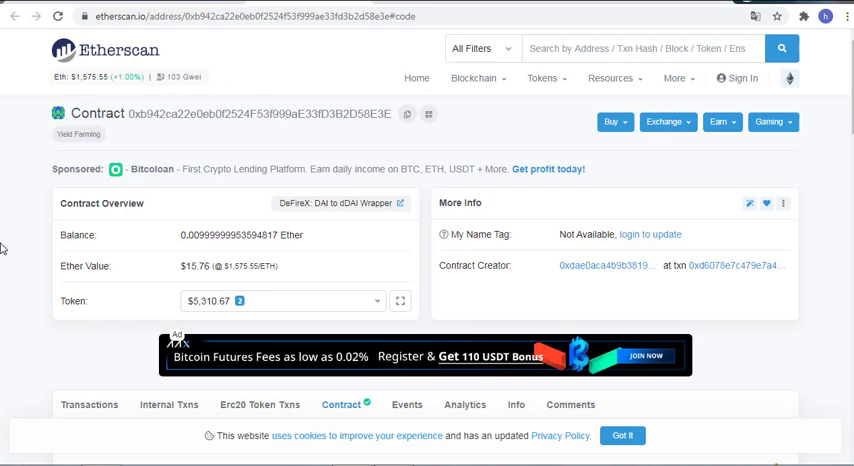
Scroll the Etherscan DAI to dDAI Wrapper page to the verified AdminUpgradeabilityProxy source code.
scroll("down", 3)
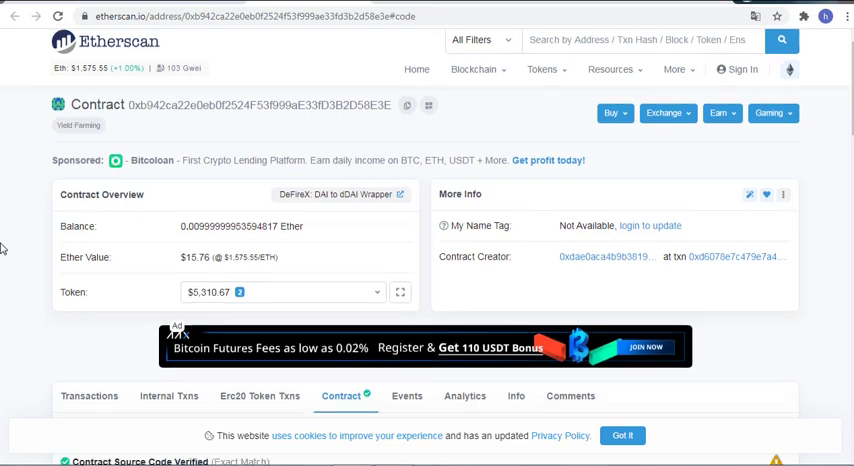
scroll("down", 3)
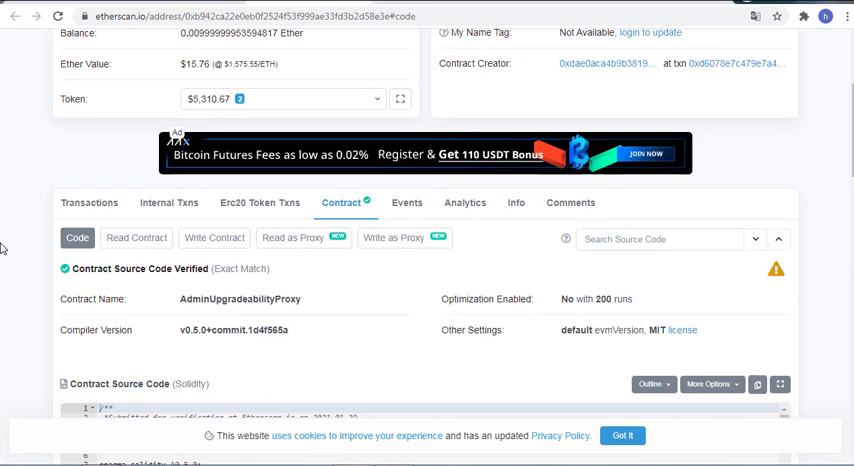
scroll("down", 3)
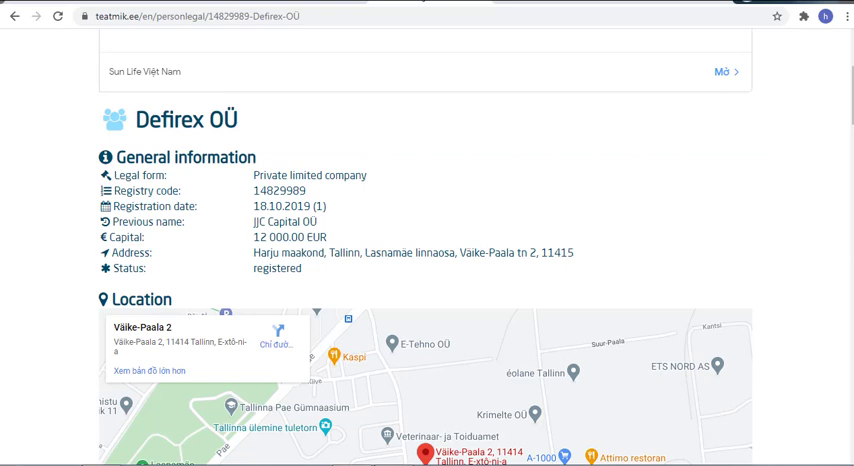
mouse_move(28, 220)
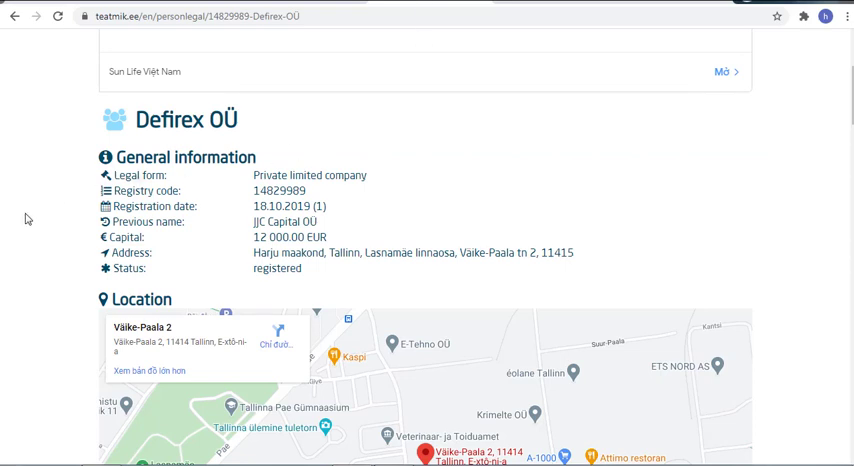
Scroll the Teatmik.ee Defirex OÜ entry through its general data and representatives.
scroll("down", 3)
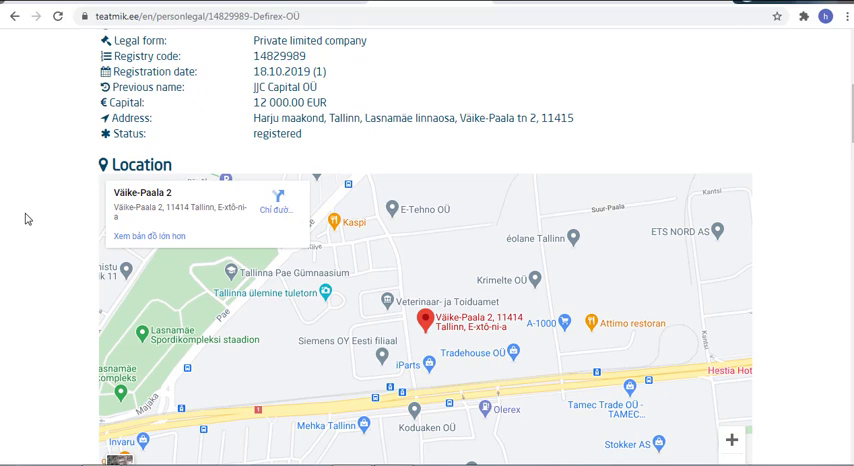
scroll("down", 3)
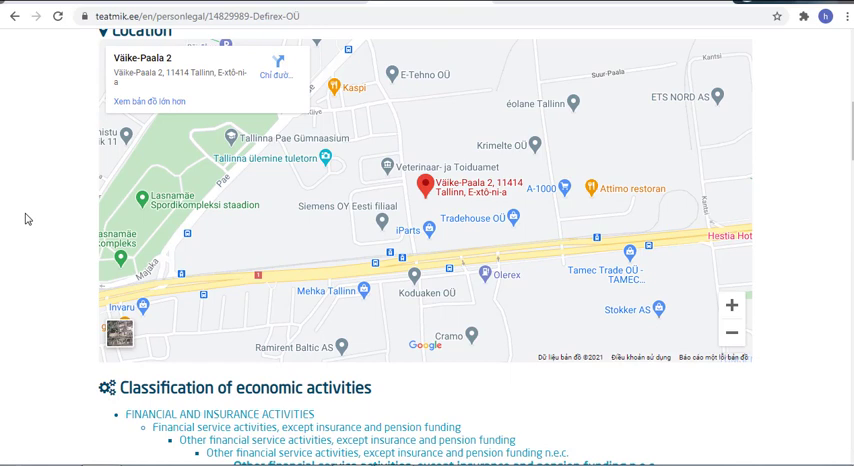
scroll("down", 3)
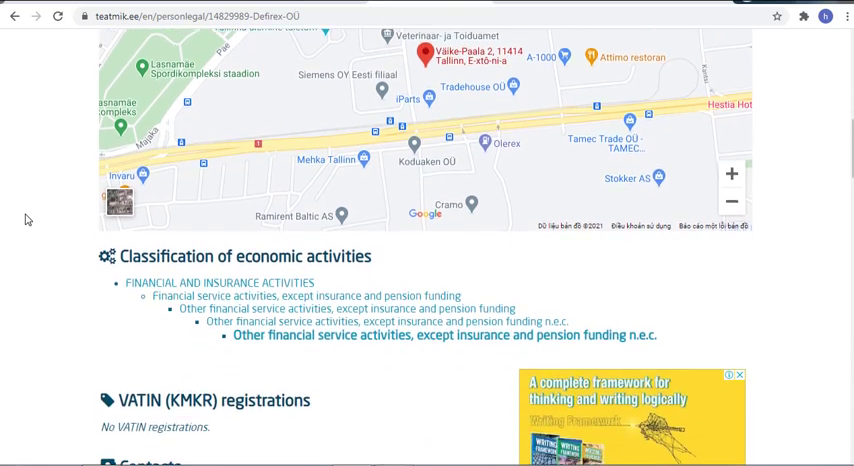
scroll("down", 3)
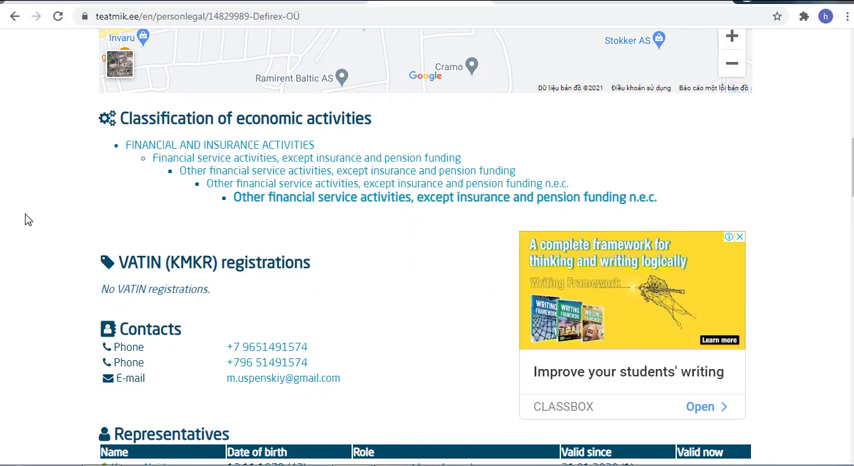
scroll("down", 3)
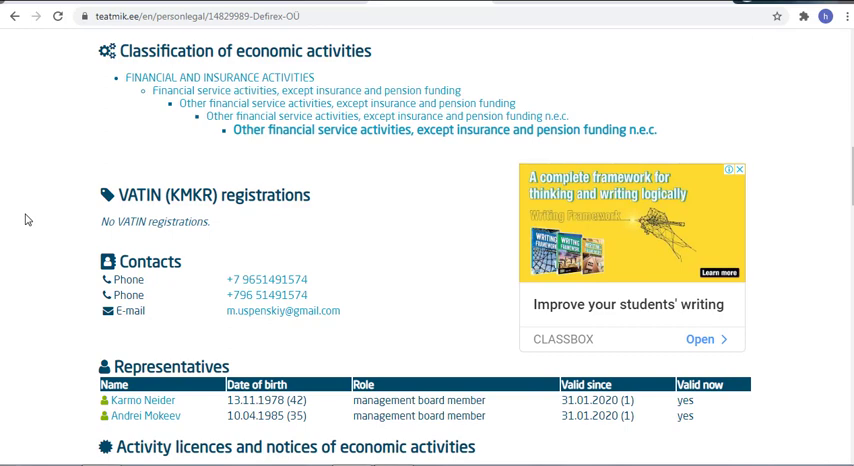
scroll("down", 3)
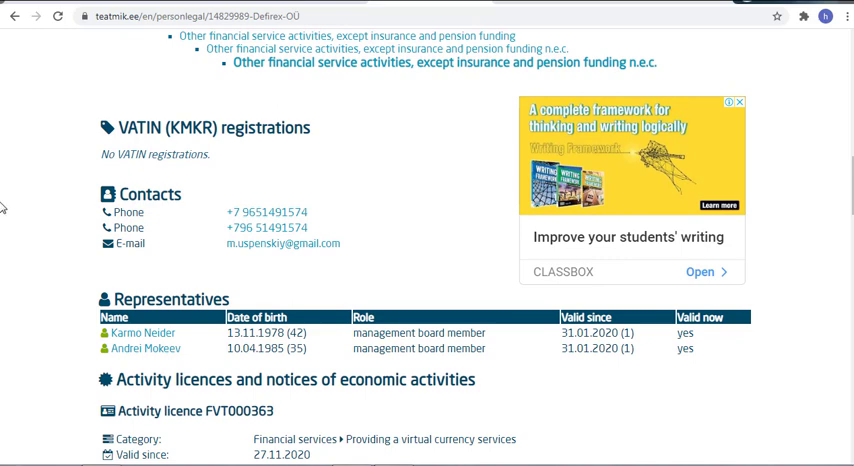
Continue down through activity licences to the missing annual reports section.
scroll("down", 3)
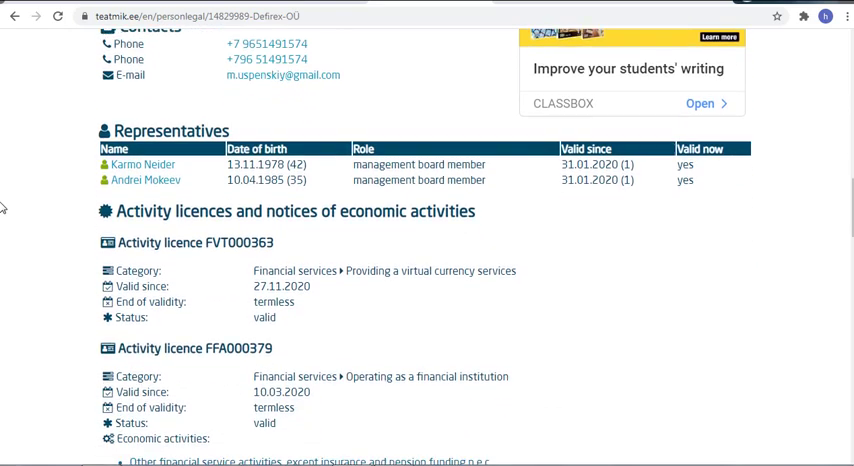
scroll("down", 3)
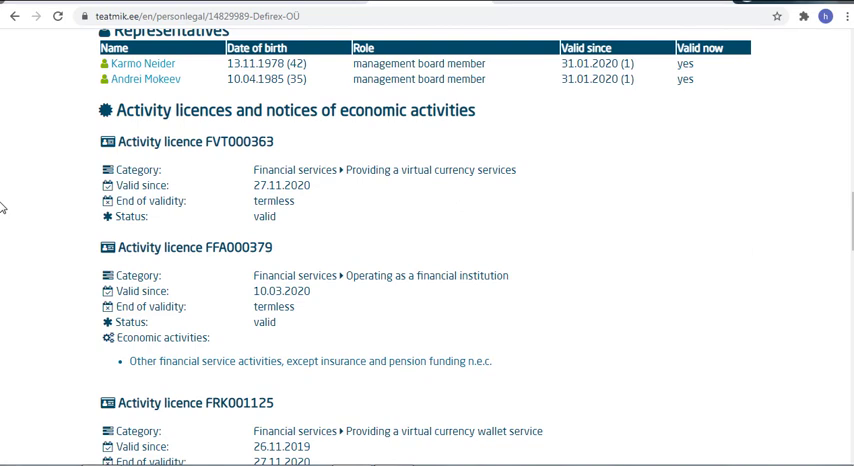
scroll("down", 3)
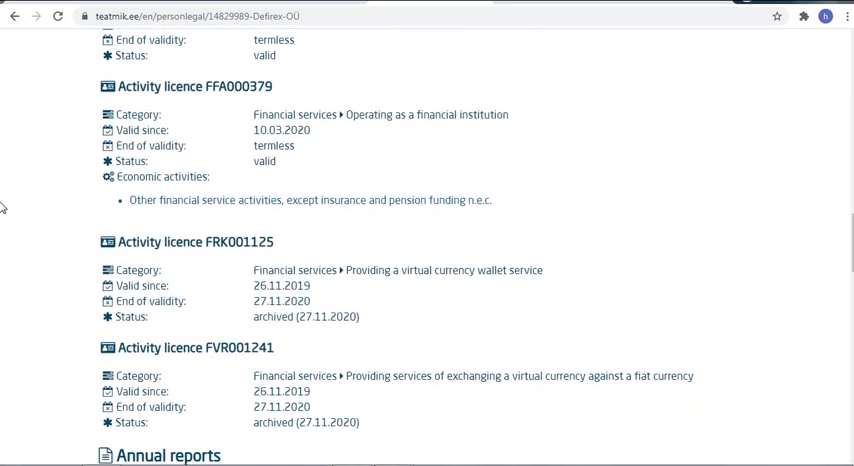
scroll("down", 3)
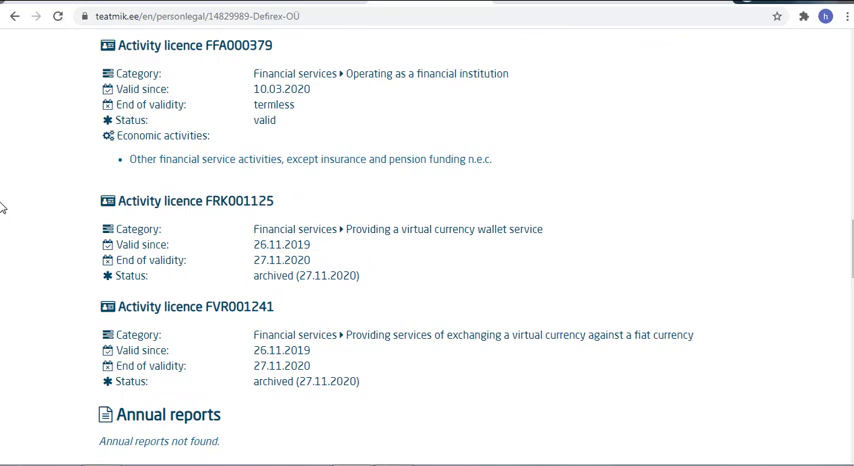
scroll("down", 3)
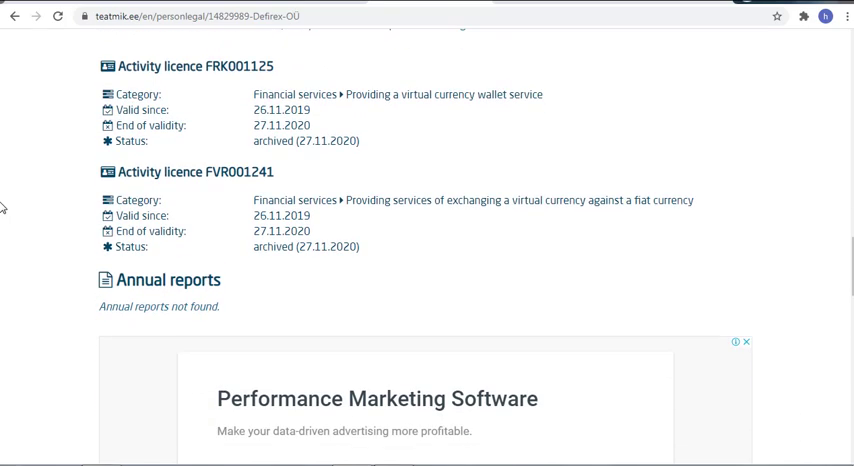
scroll("down", 3)
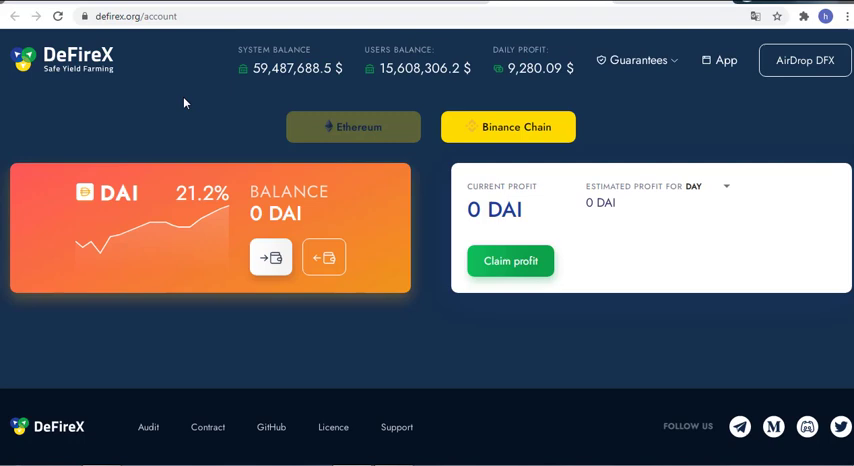
mouse_move(348, 126)
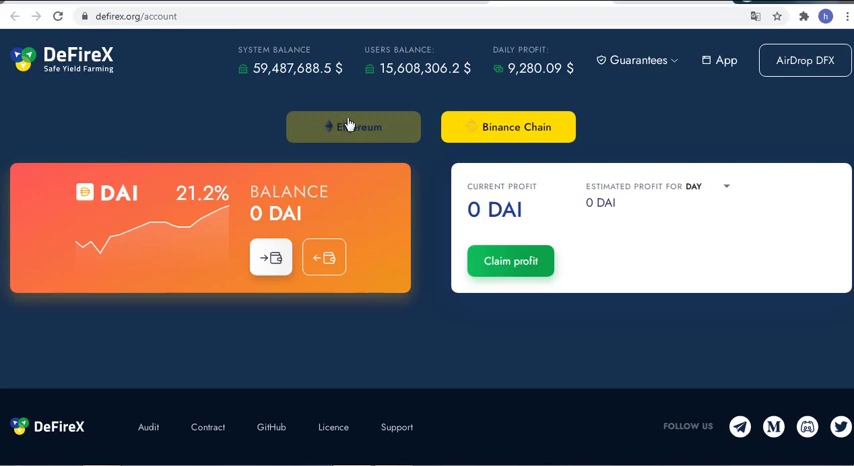
mouse_move(388, 348)
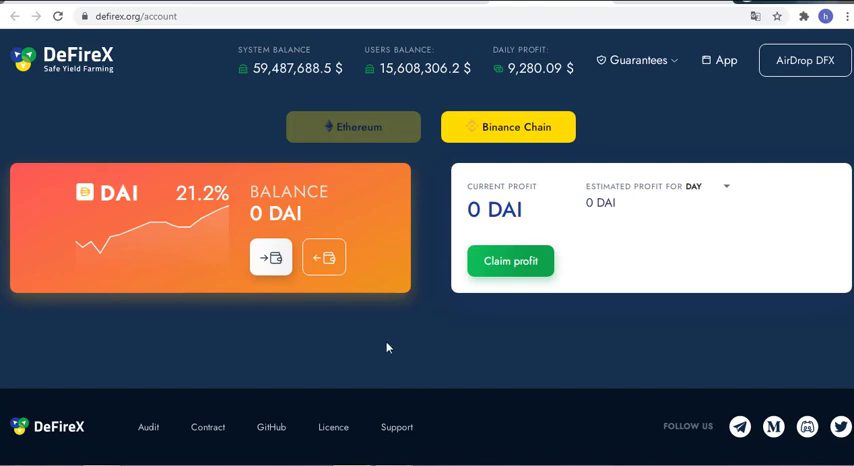
mouse_move(392, 140)
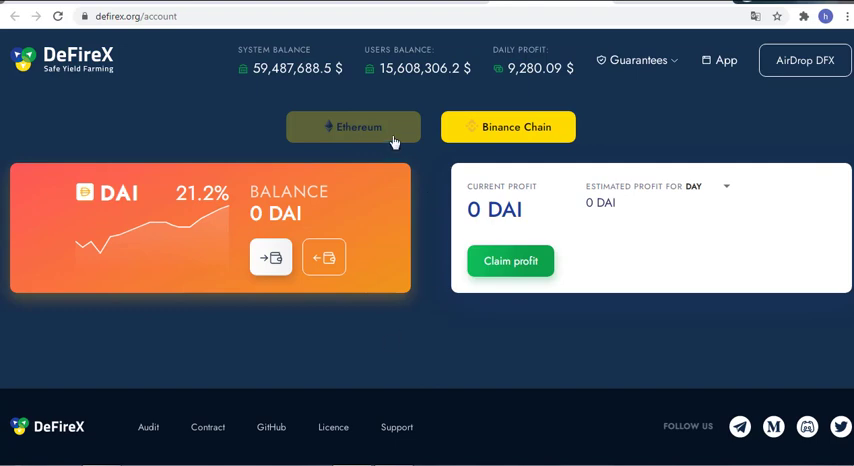
Switch the DeFireX account page to Ethereum, prompting a MetaMask network change.
left_click(352, 128)
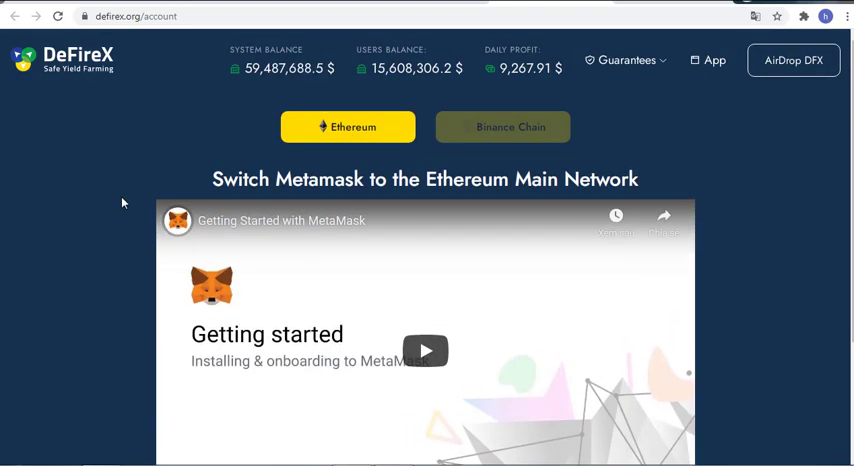
mouse_move(100, 204)
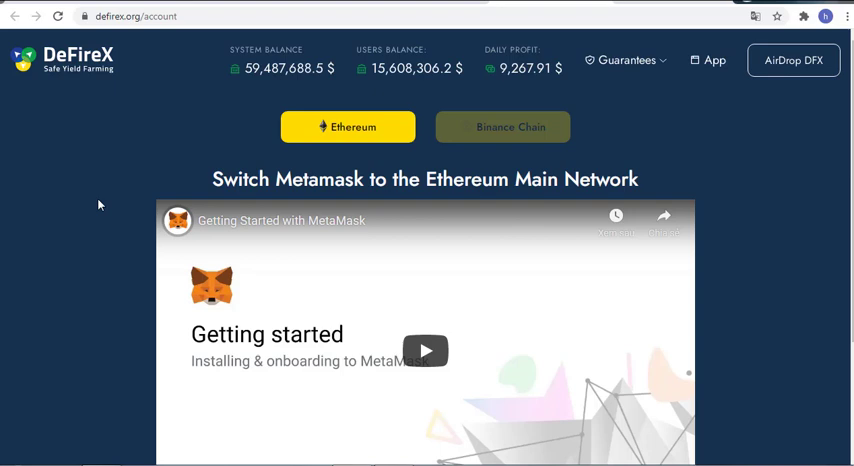
mouse_move(552, 164)
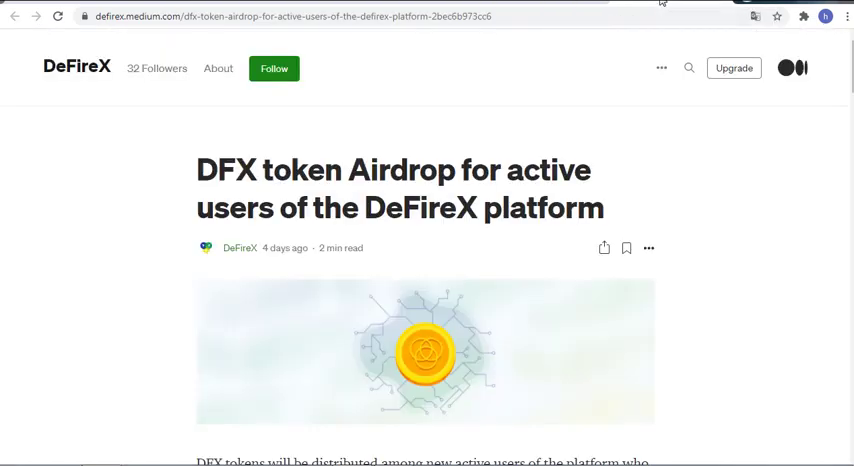
mouse_move(108, 170)
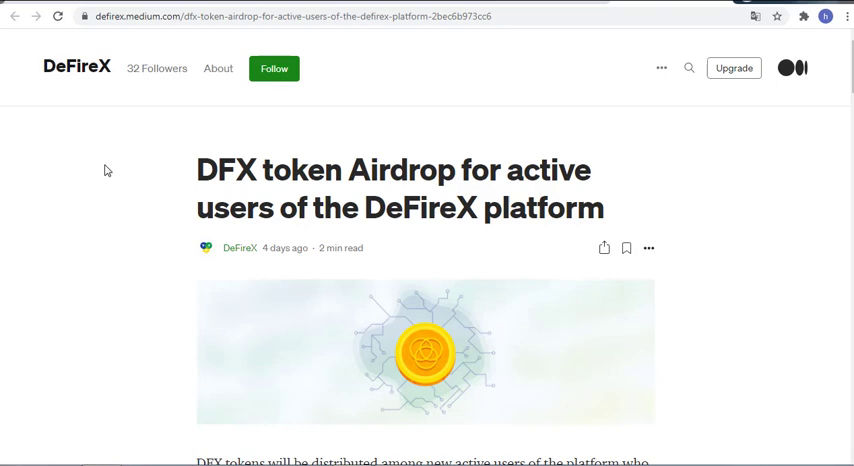
Read the Medium DFX airdrop article's tokenomics bullet points.
scroll("down", 3)
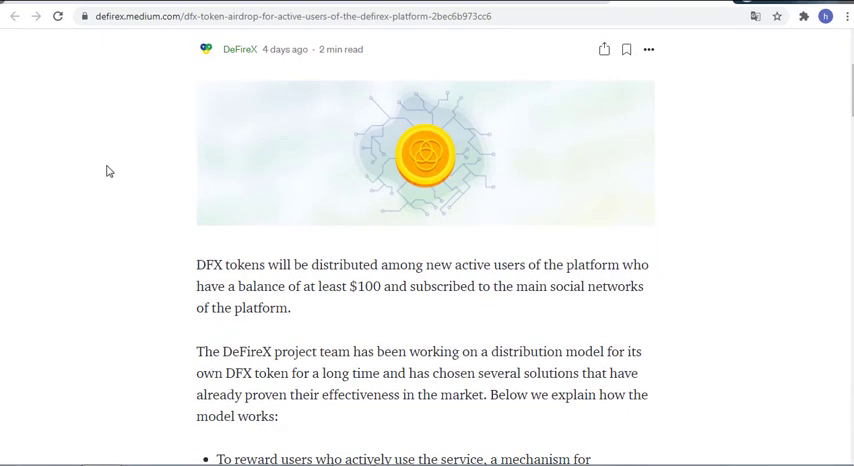
scroll("down", 3)
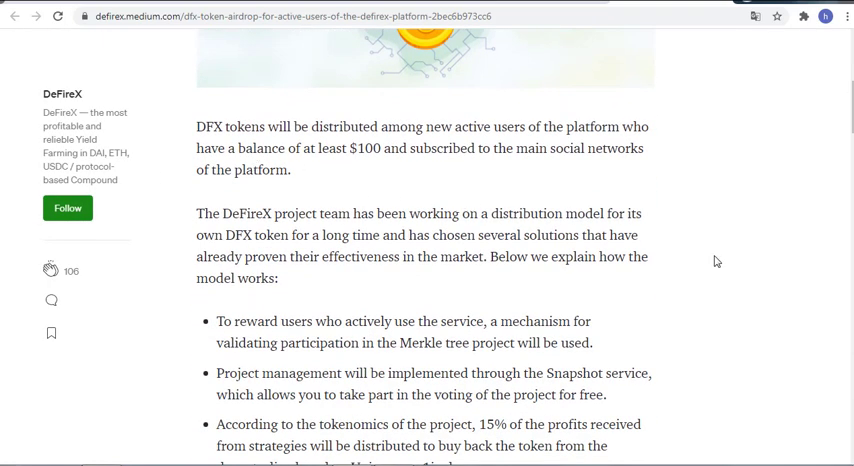
scroll("down", 3)
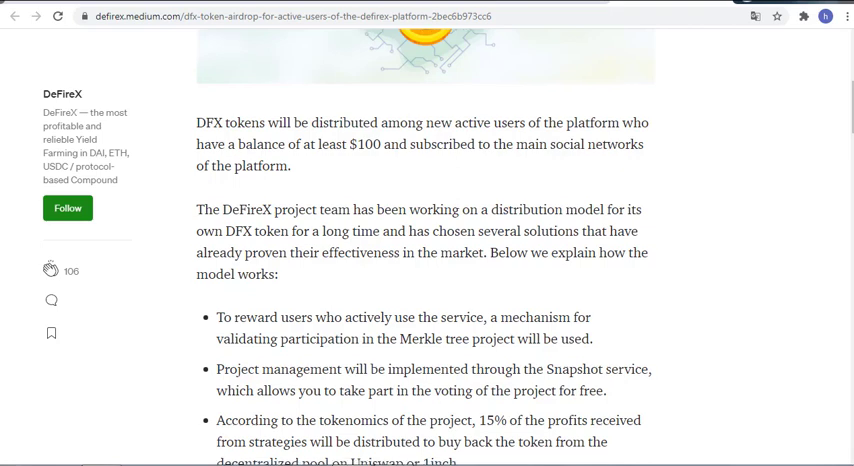
scroll("down", 3)
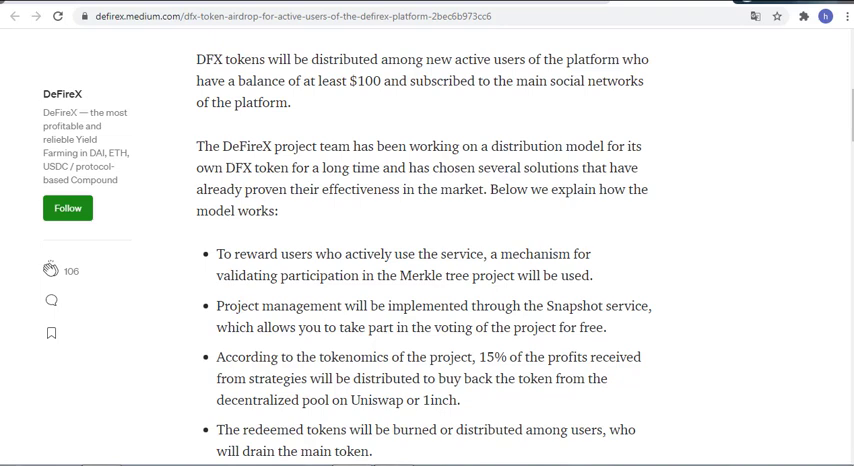
mouse_move(754, 264)
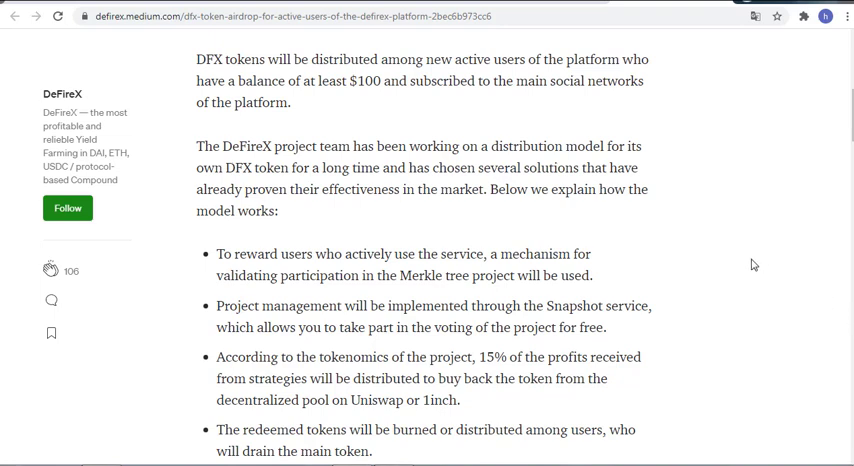
mouse_move(620, 242)
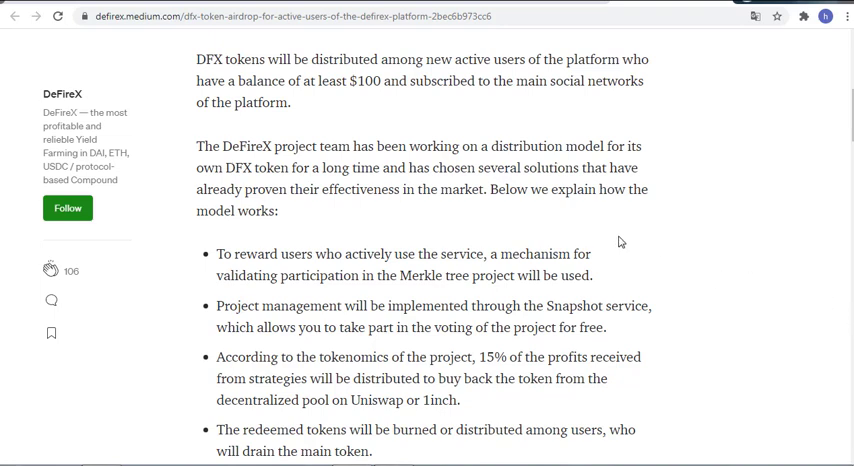
mouse_move(524, 184)
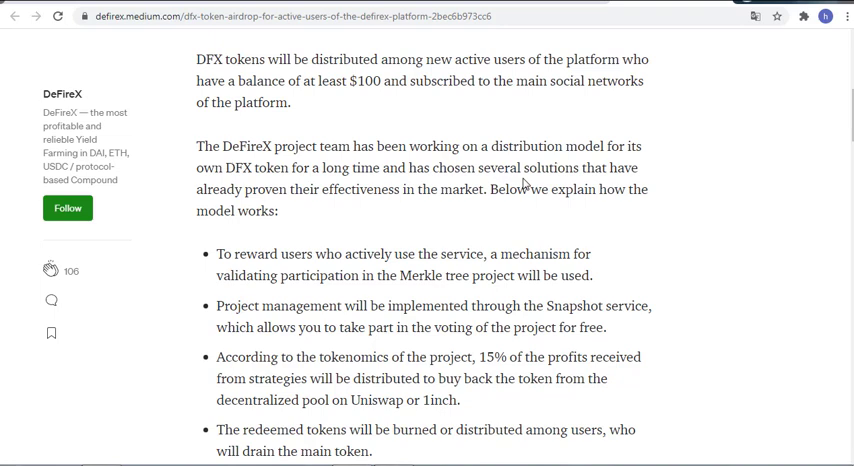
mouse_move(522, 184)
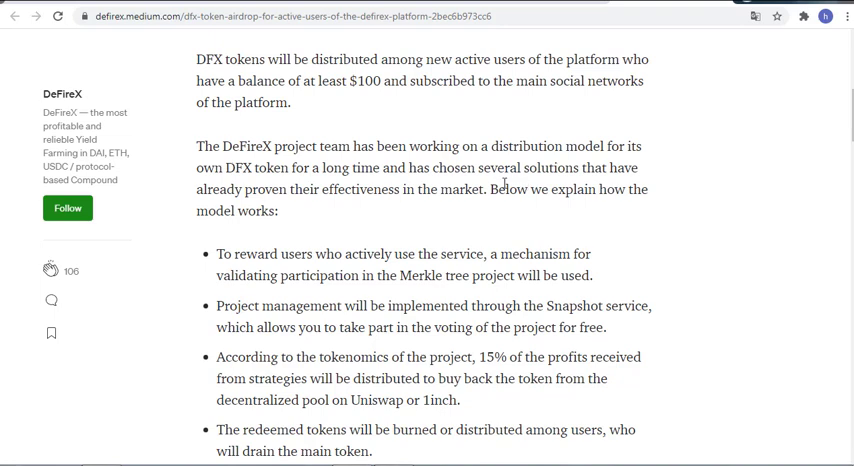
Continue to the March distribution plan and the social links at the end.
scroll("down", 3)
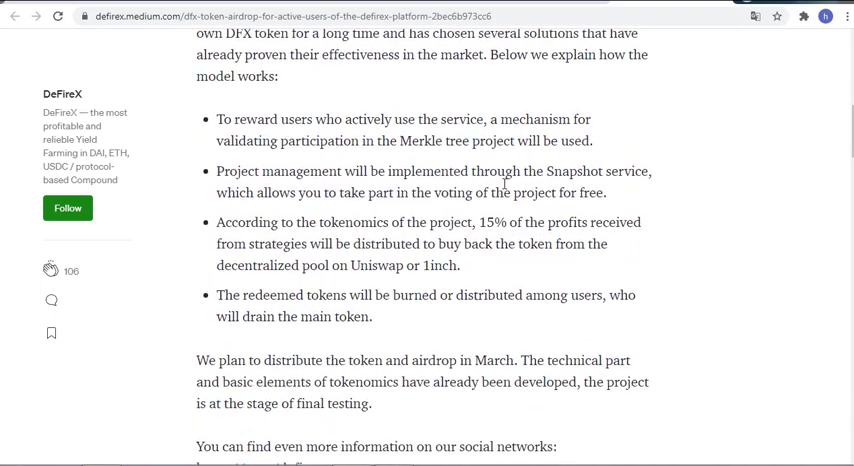
scroll("down", 3)
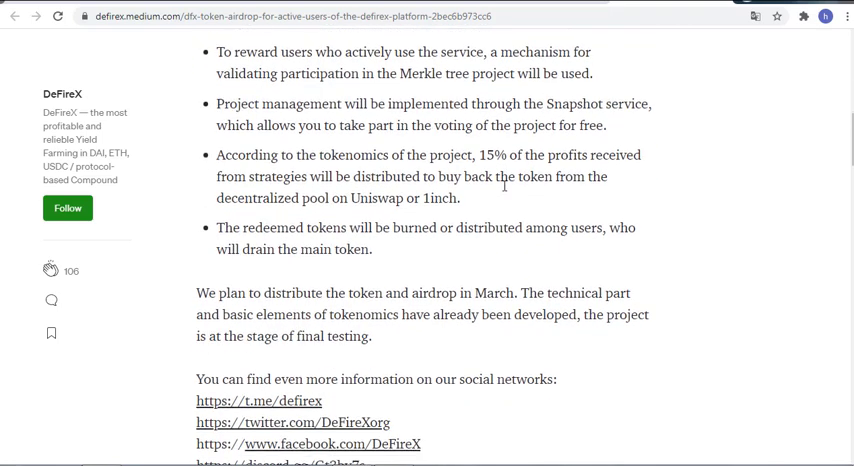
scroll("up", 3)
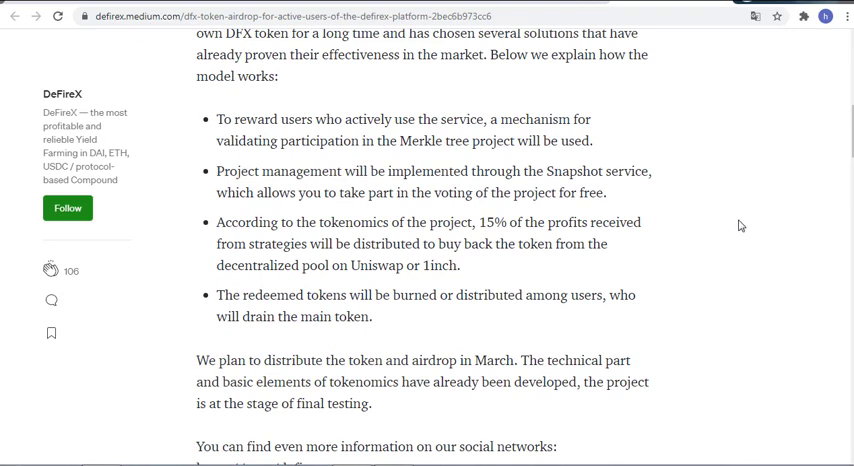
mouse_move(708, 224)
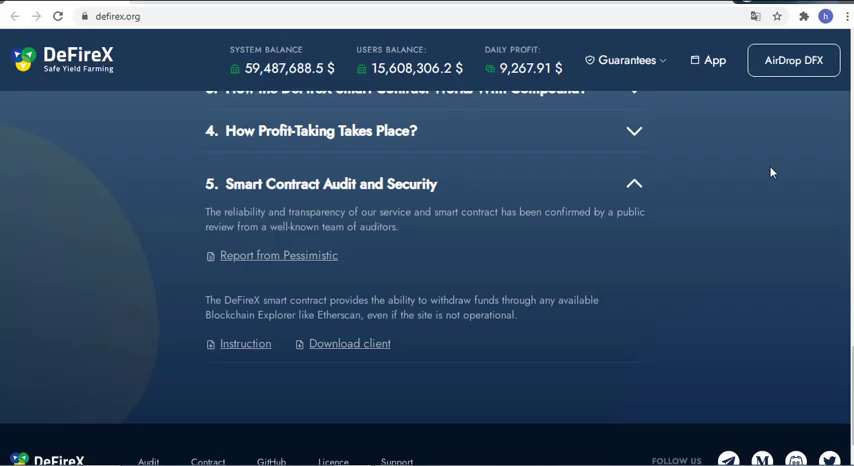
Scroll the DeFireX homepage from the FAQ up to the hero banner and feature cards.
scroll("up", 3)
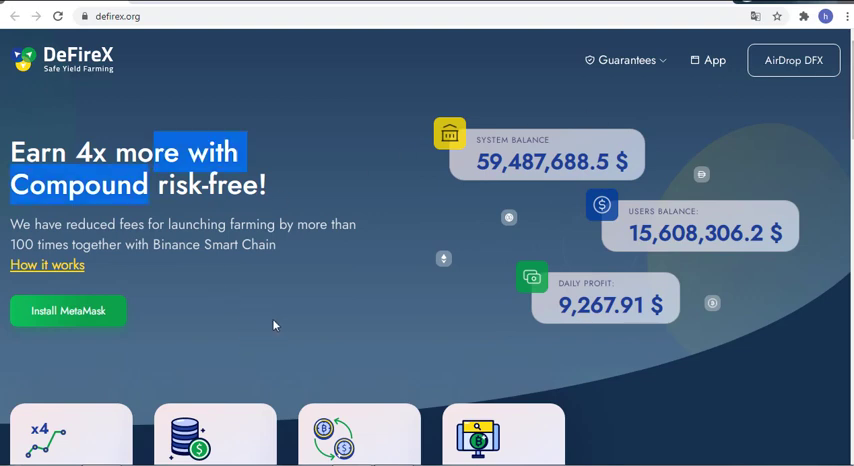
scroll("down", 3)
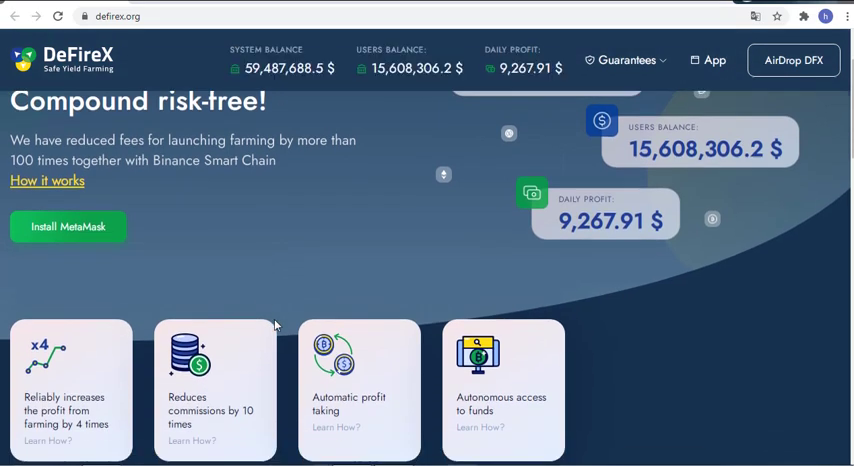